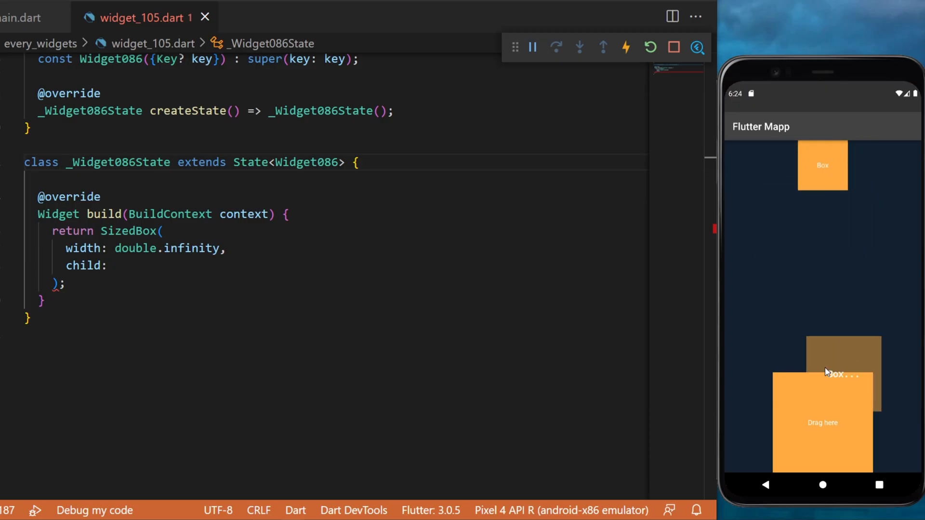
- Declare Color caughtColor = Colors.red and make the SizedBox child a spaceBetween, centred Column
click(163, 230)
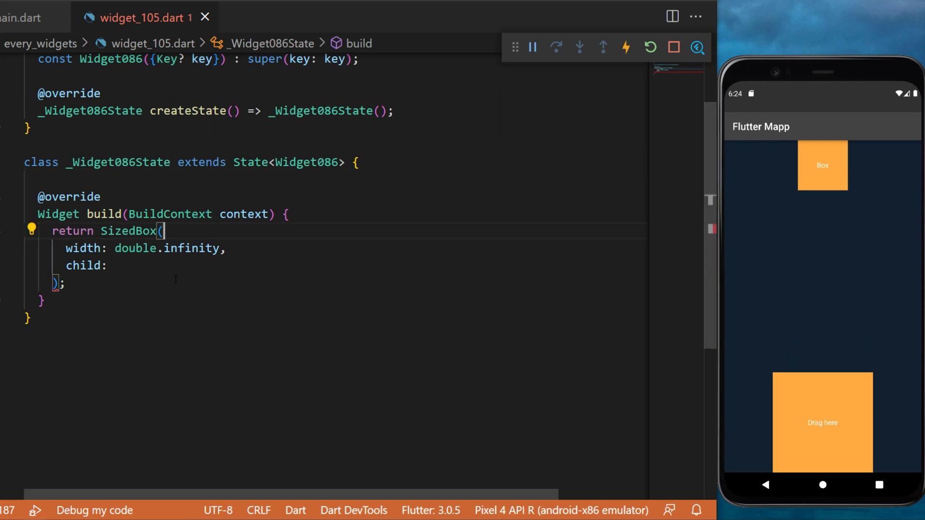
text(Color caughtColor = Colors.red;)
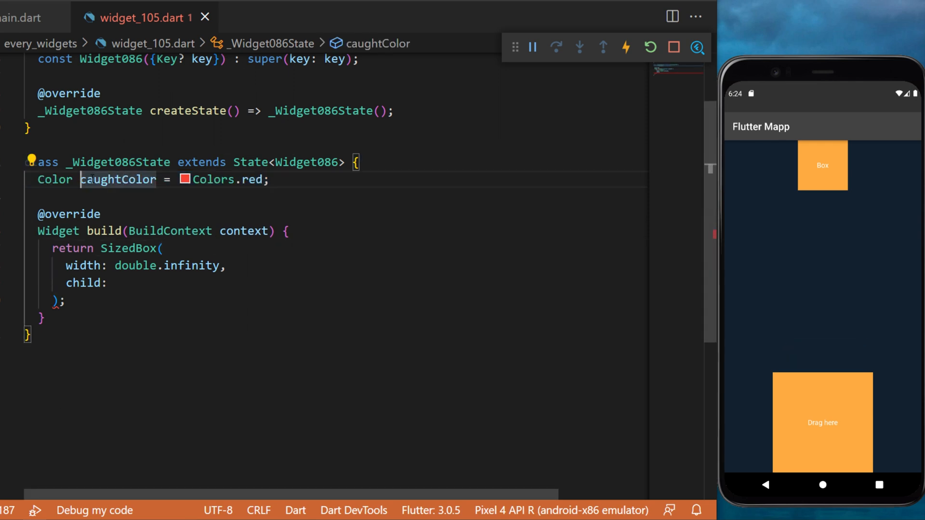
text(Column()
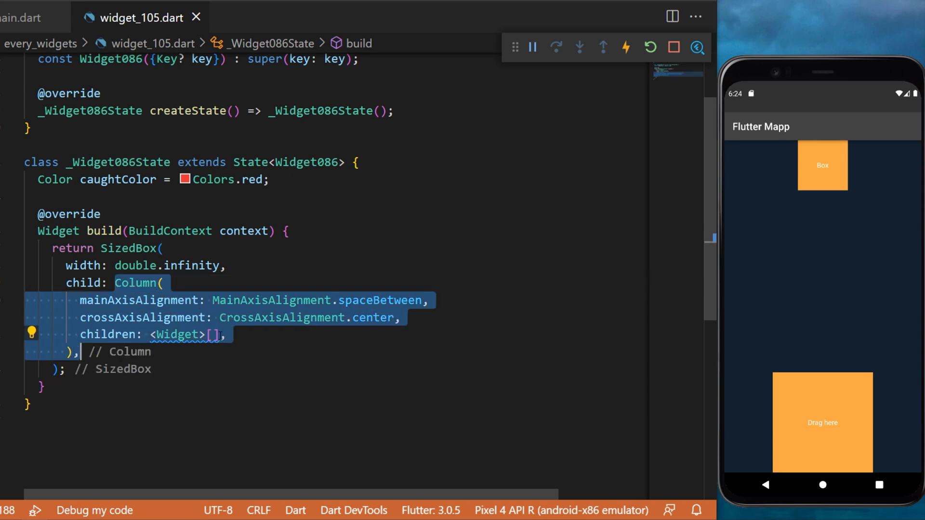
- Add DragTarget() whose onAccept stores caughtColor and whose builder returns a 200×200 'Drag here' Container
text(DragTarget(),)
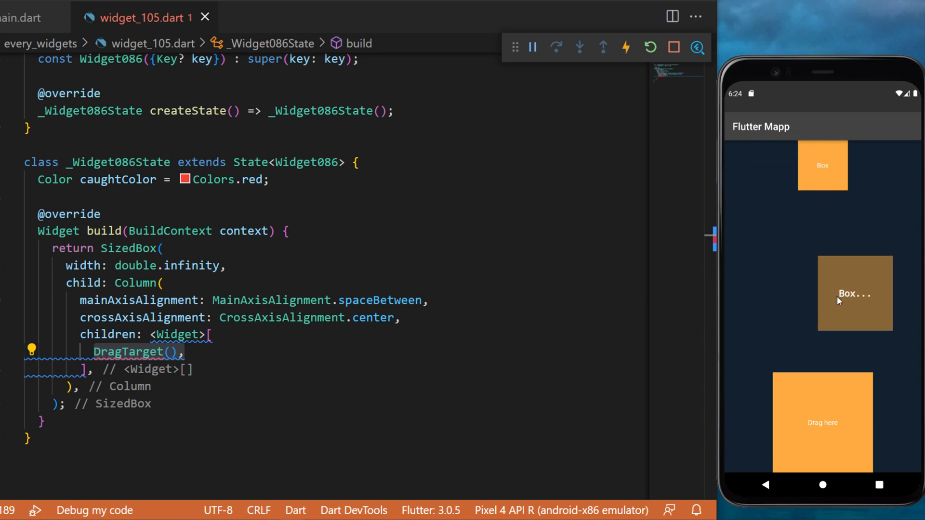
scroll(down, 3)
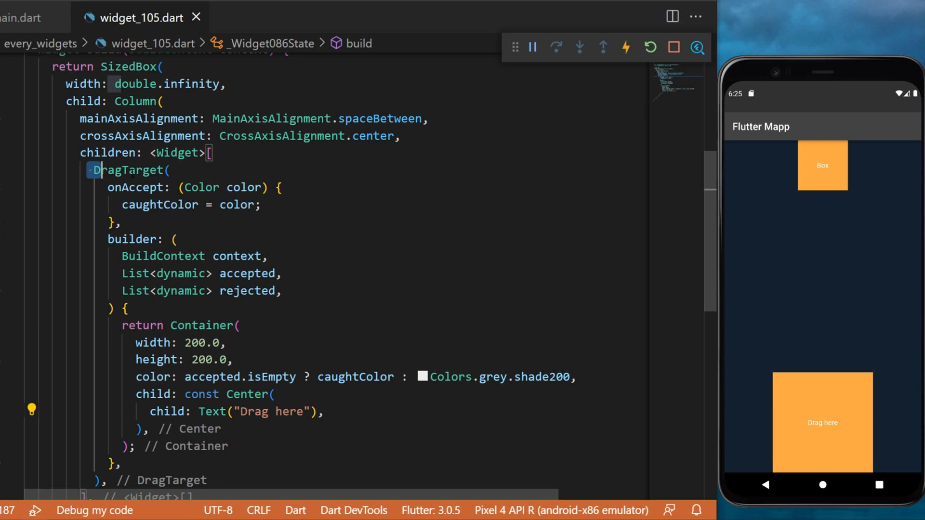
- Insert Draggable with data Colors.orangeAccent and a 100×100 orangeAccent 'Box' Container child above DragTarget
text(Draggable()
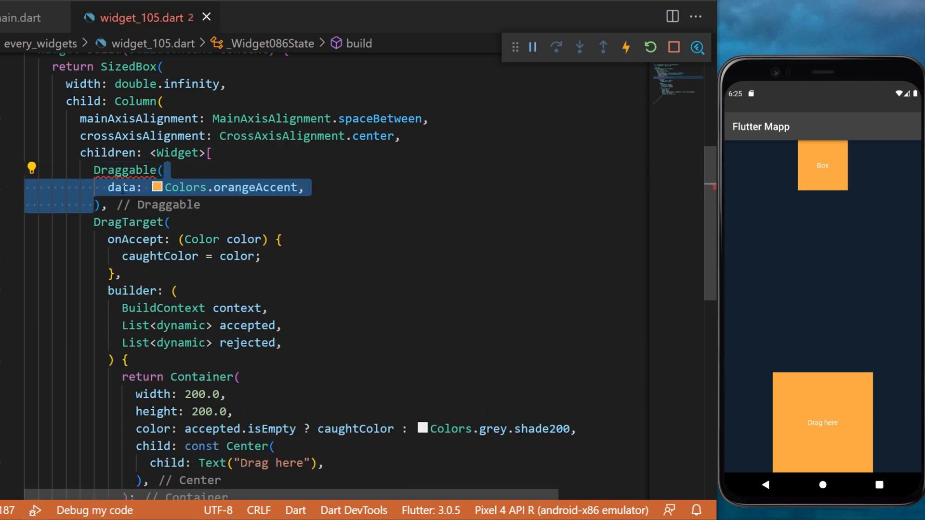
click(219, 187)
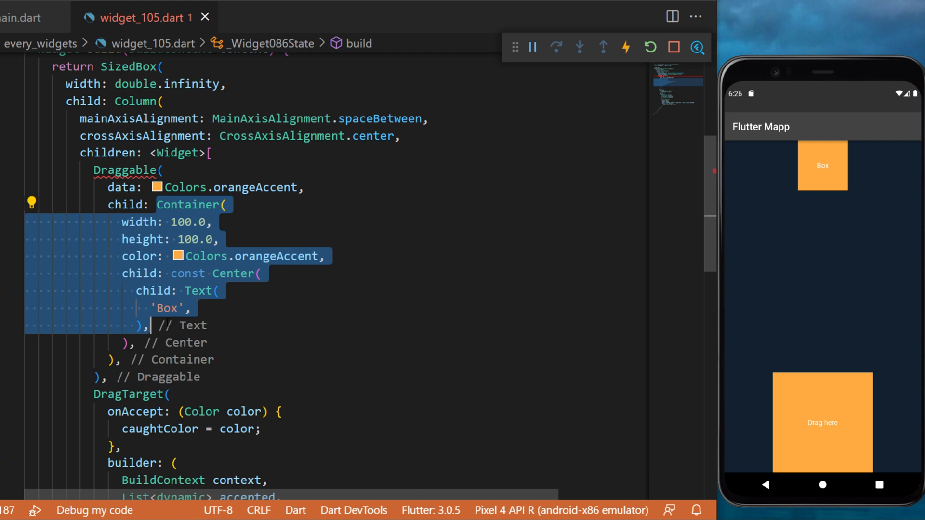
- Add empty onDraggableCanceled(velocity, offset) and a 150×150 orangeAccent.withOpacity(0.5) 'Box...' feedback Container
click(327, 257)
text(onDraggableCanceled: (velocity, offset) {},)
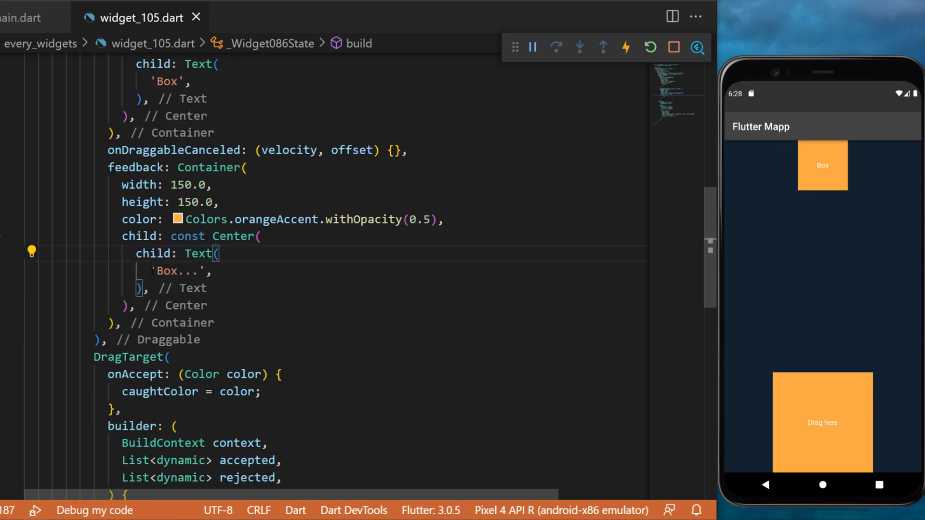
- Style the feedback 'Box...' text white, TextDecoration.none, fontSize 18.0, and hot reload
double_click(180, 269)
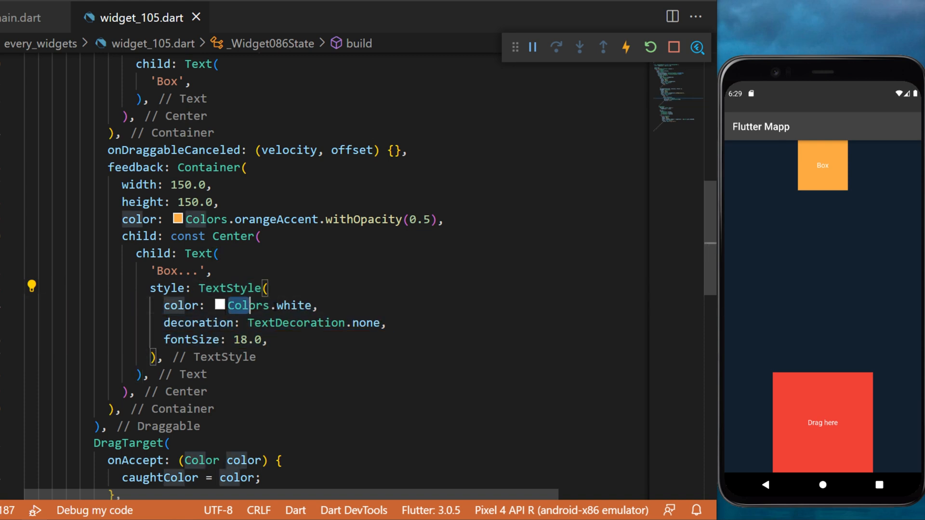
double_click(245, 339)
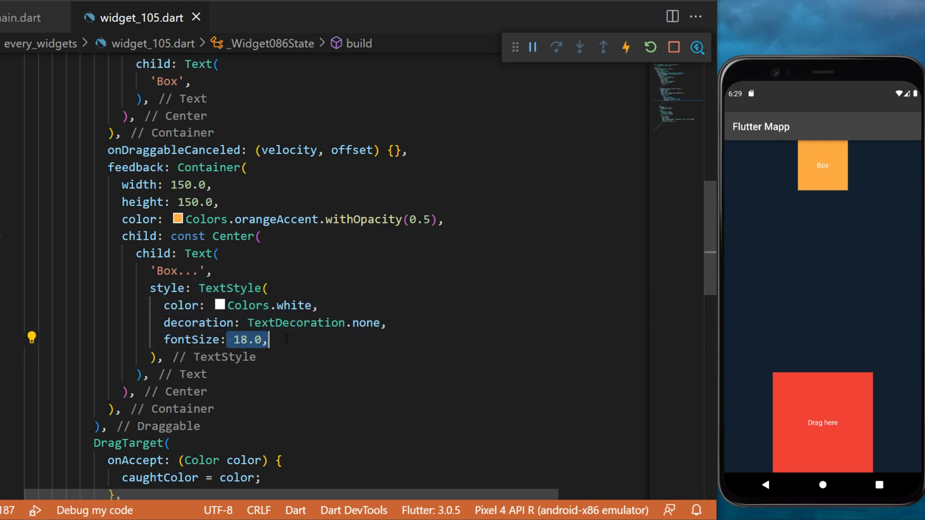